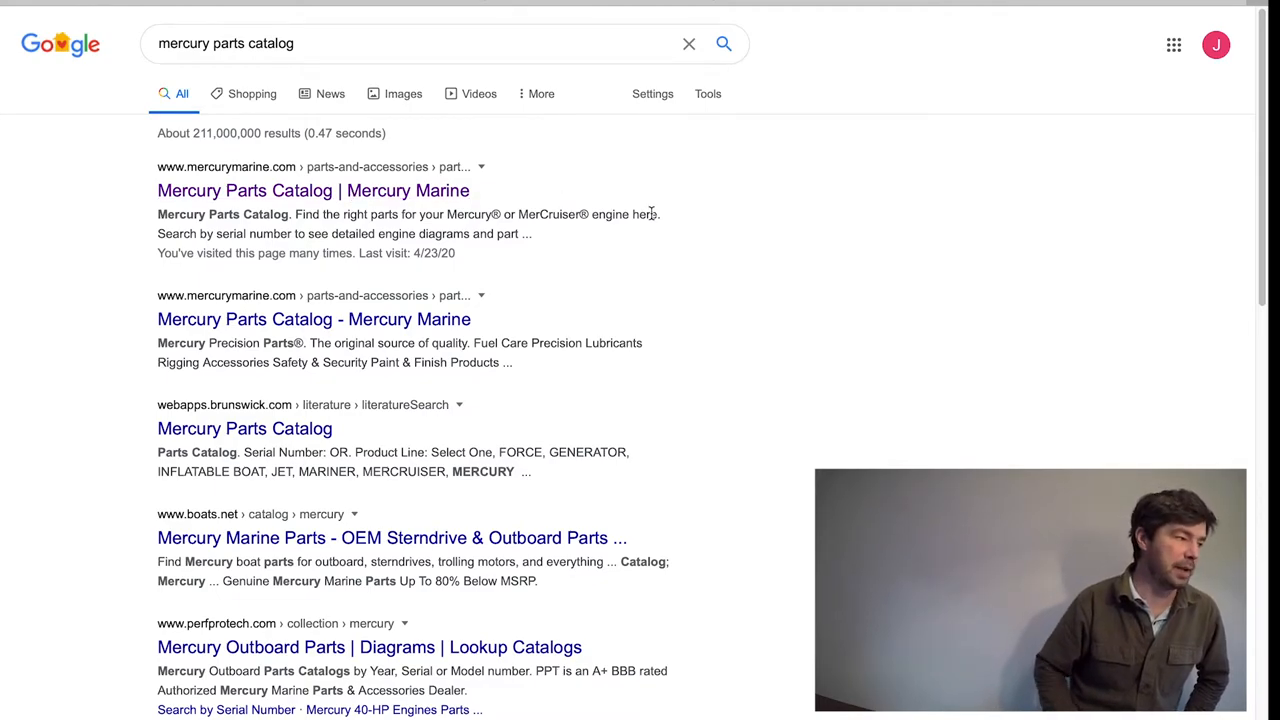
# - Launch the EzParts catalog from the 'Mercury Parts Catalog | Mercury Marine' result
pyautogui.click(312, 190)
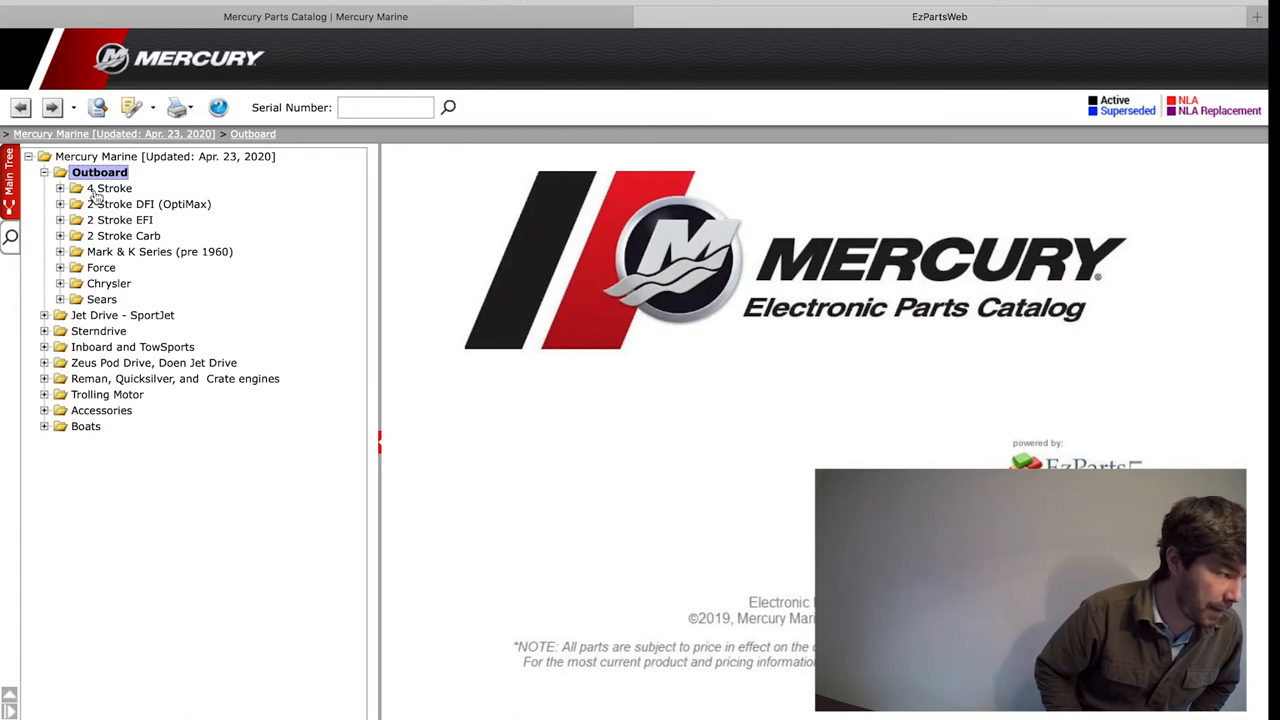
# - Expand the 4-stroke outboards and show the Cylinder Block diagram for the 9.9 (209cc) USA catalog
pyautogui.click(112, 188)
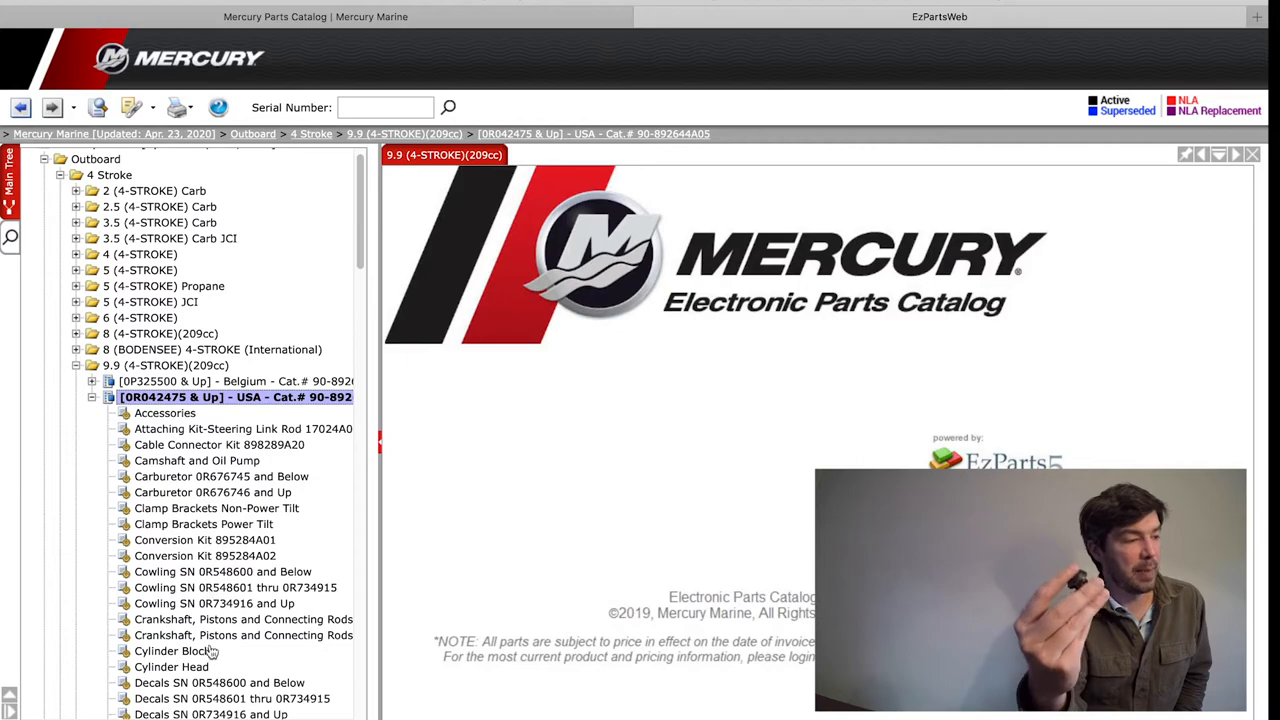
pyautogui.click(176, 652)
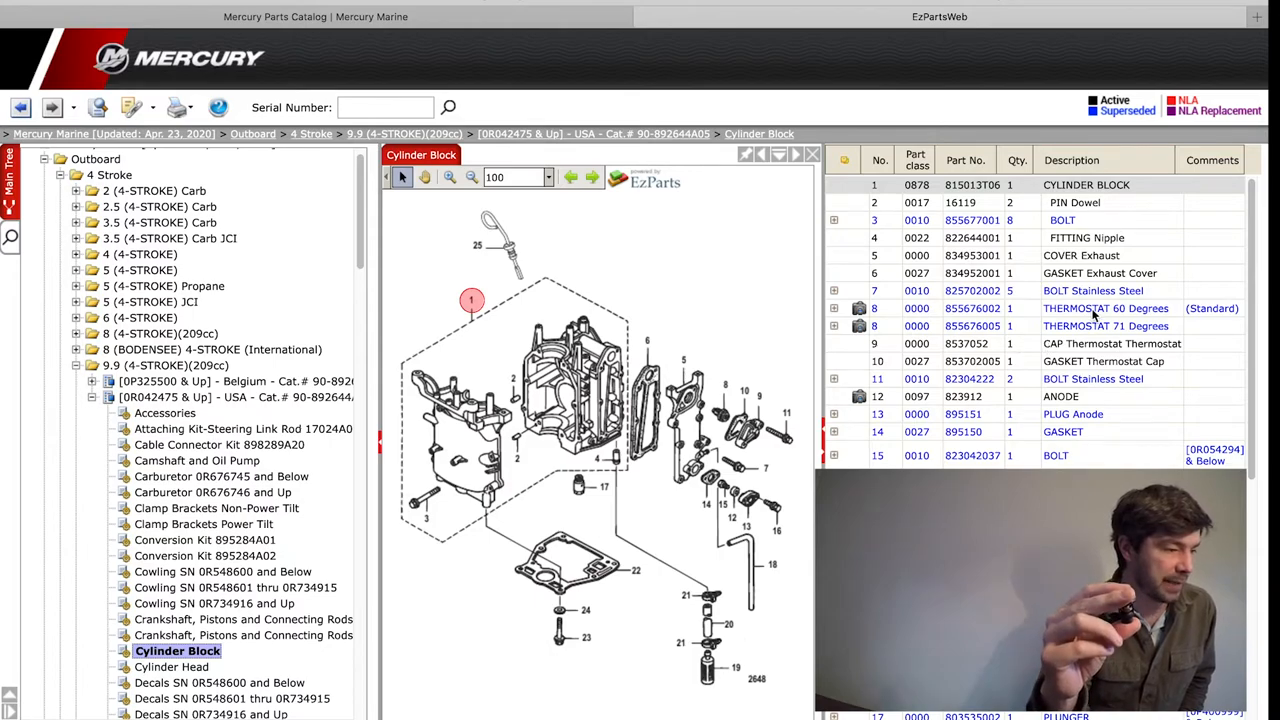
# - Highlight the THERMOSTAT 60 Degrees (item 8) and GASKET Thermostat Cap (item 10) rows, alternating twice
pyautogui.click(1104, 308)
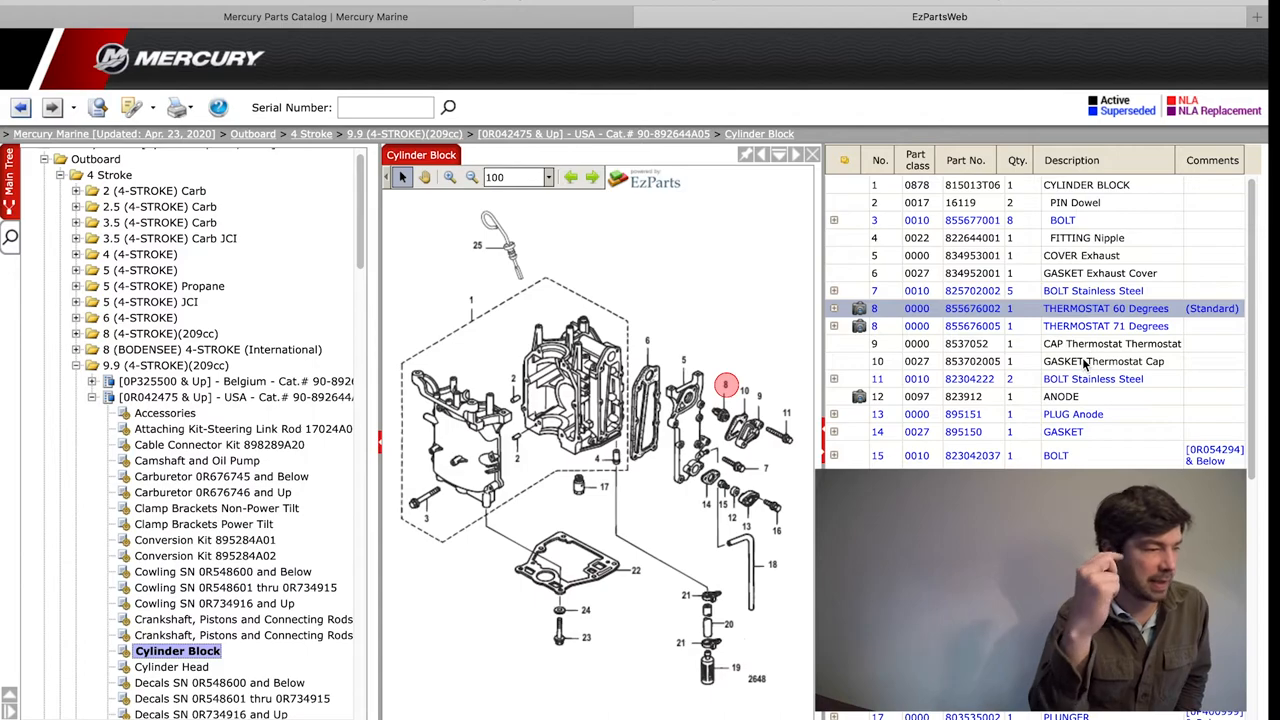
pyautogui.click(1100, 360)
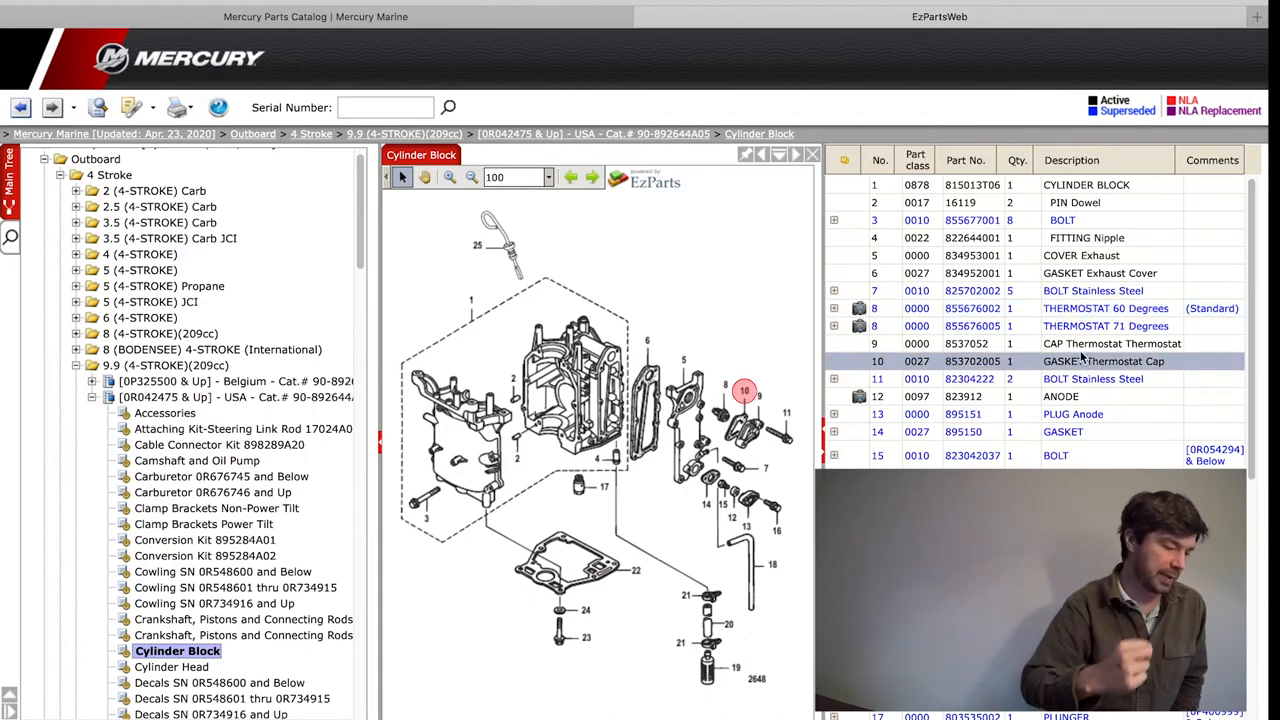
pyautogui.click(1104, 308)
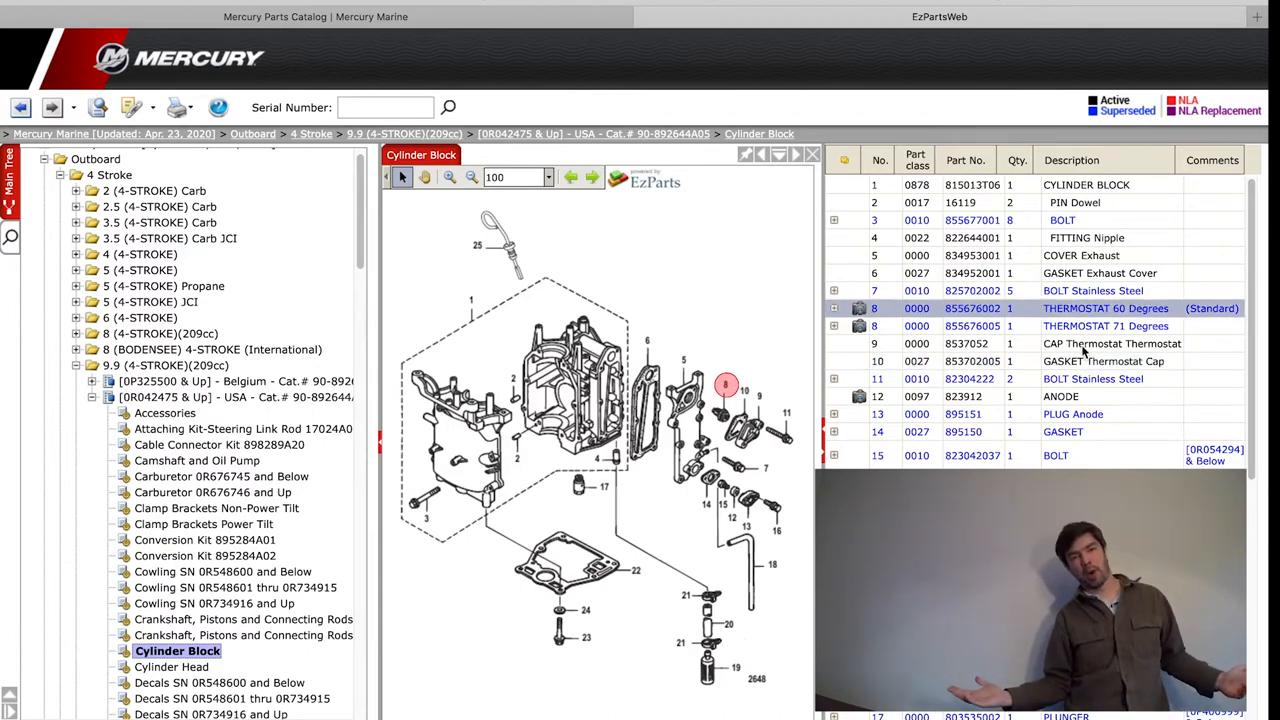
pyautogui.click(1100, 360)
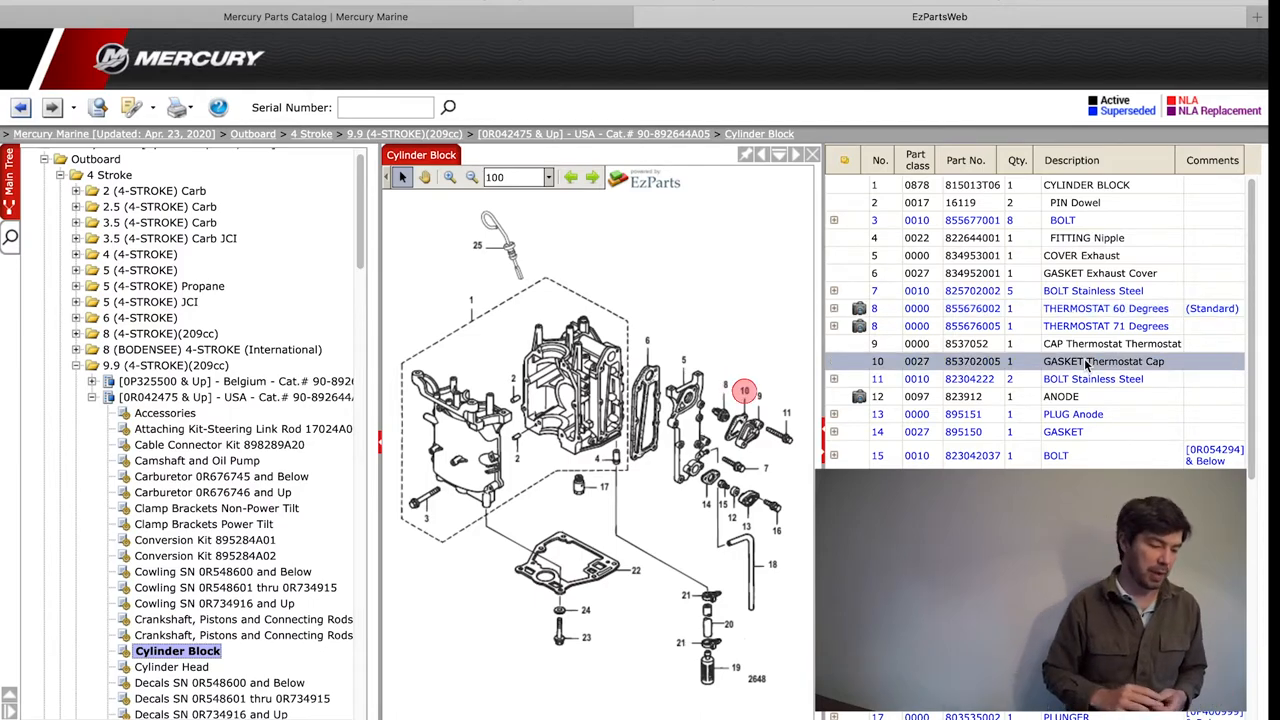